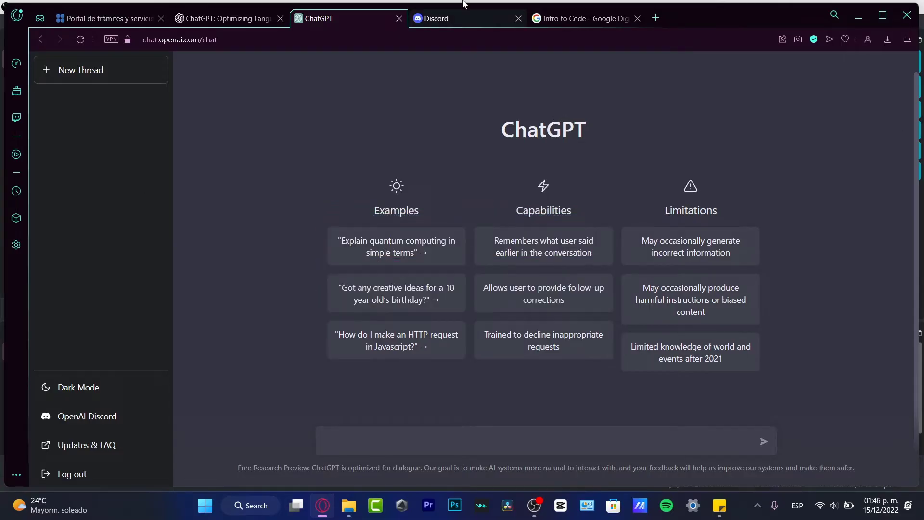
mouse_move(408, 293)
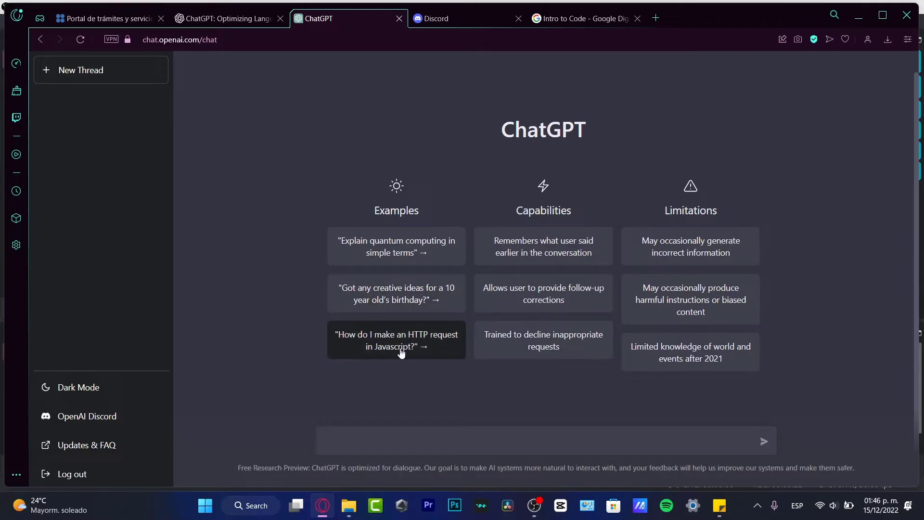
mouse_move(411, 452)
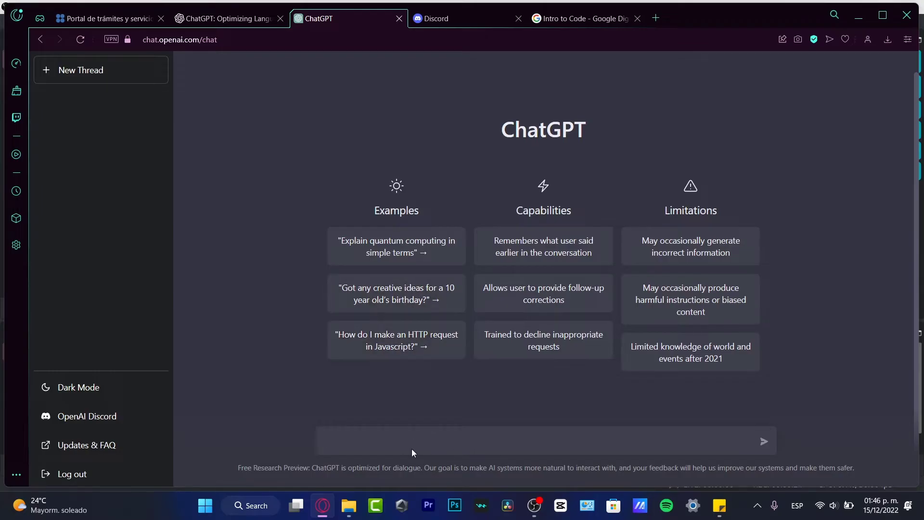
- Send ChatGPT the message 'i need to get some verification'
click(438, 440)
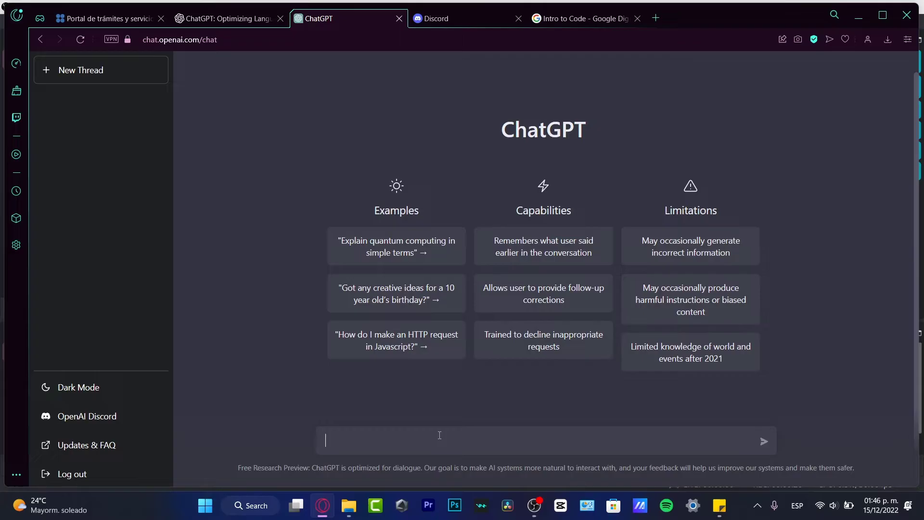
mouse_move(396, 340)
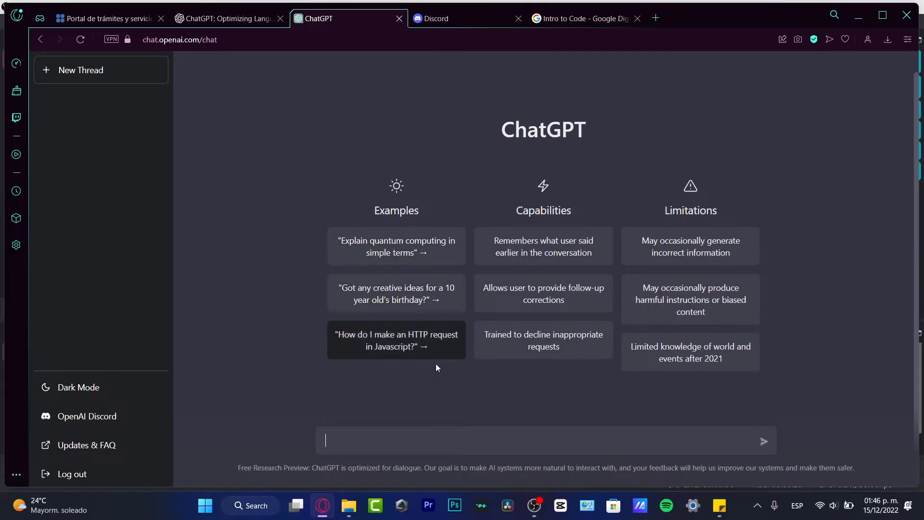
mouse_move(450, 439)
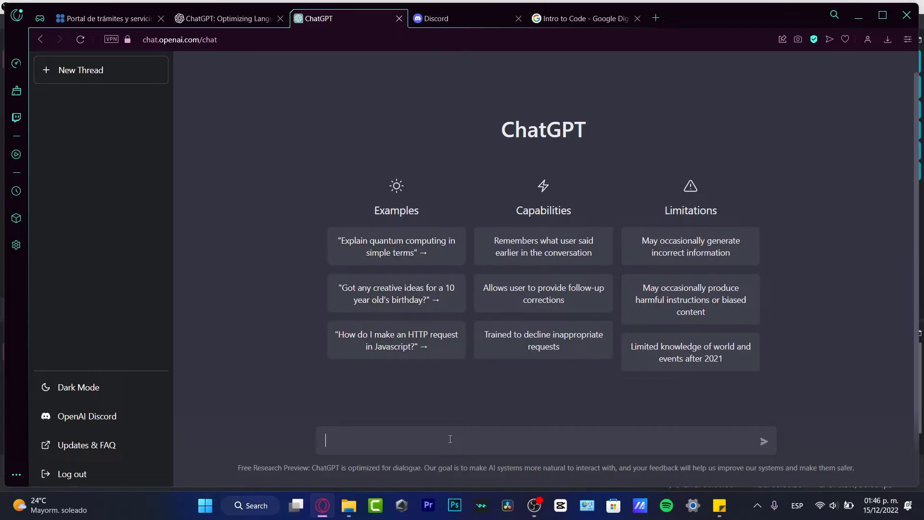
text(i need to get)
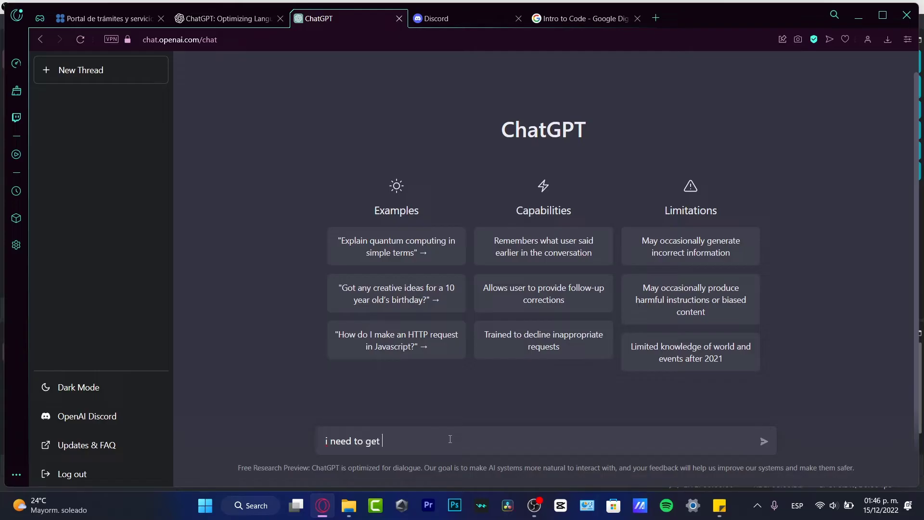
text(some verification)
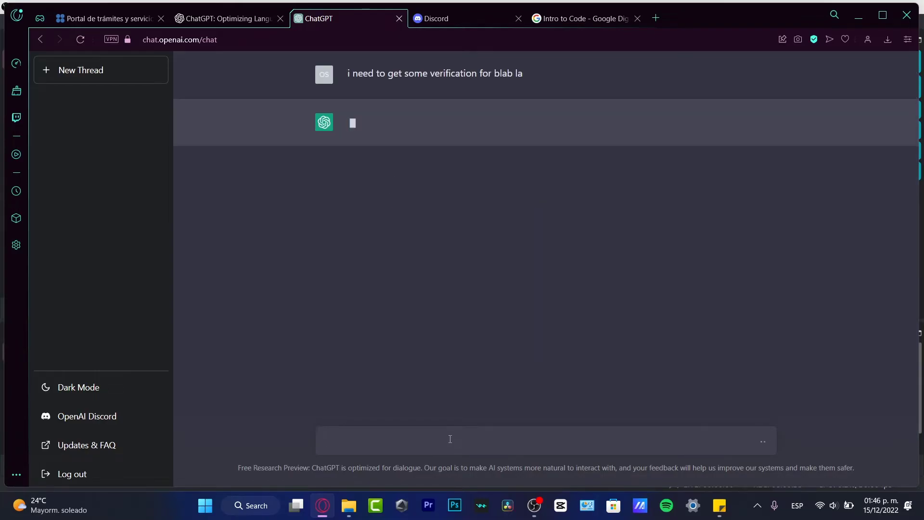
mouse_move(447, 103)
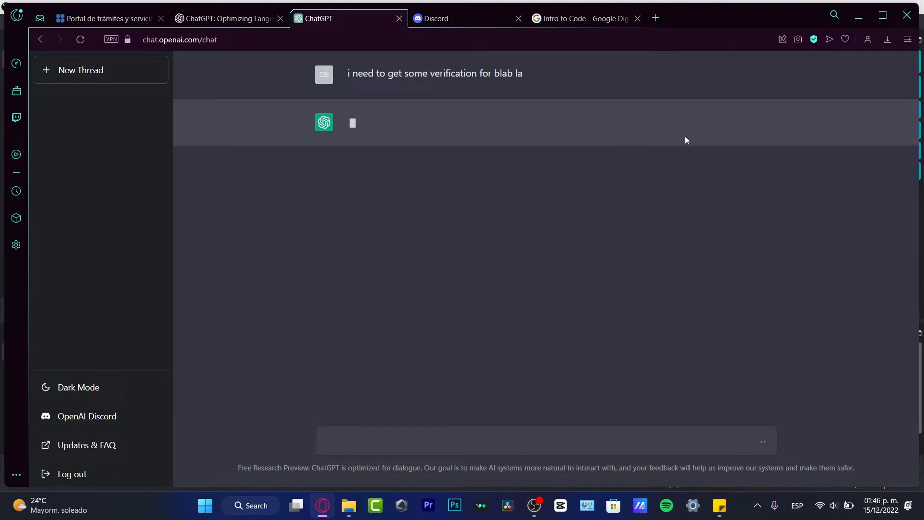
mouse_move(577, 226)
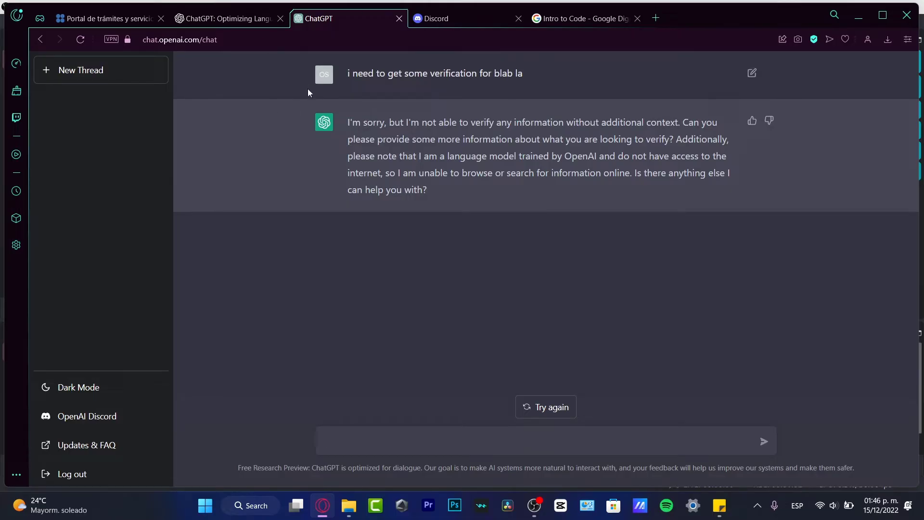
mouse_move(656, 238)
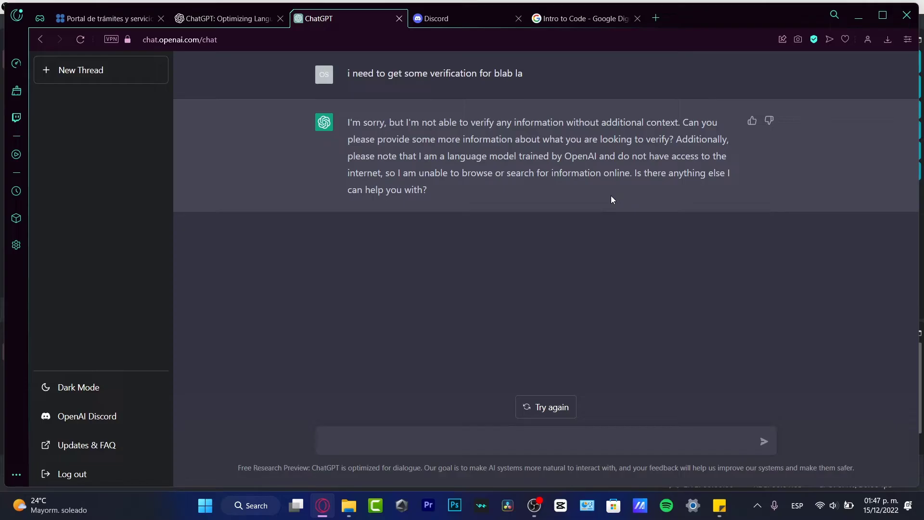
mouse_move(661, 301)
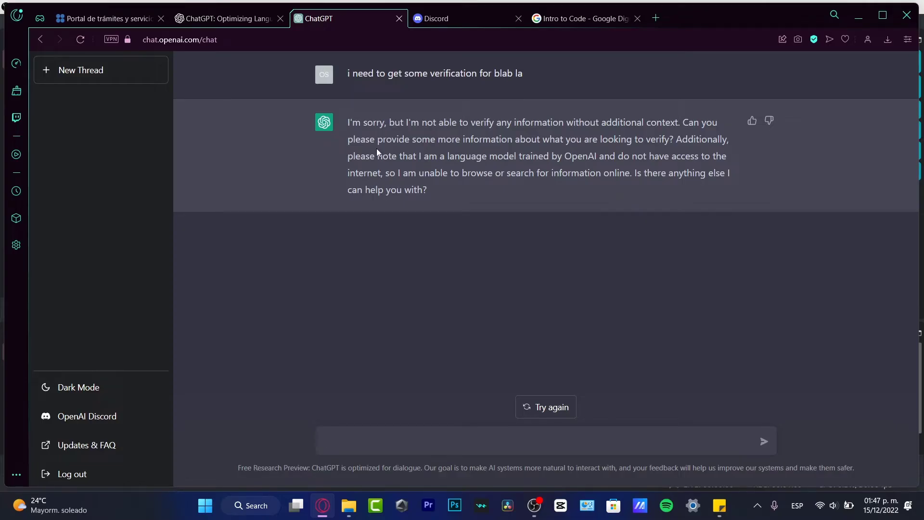
- Turn on Opera GX's built-in VPN from the address bar badge
click(530, 440)
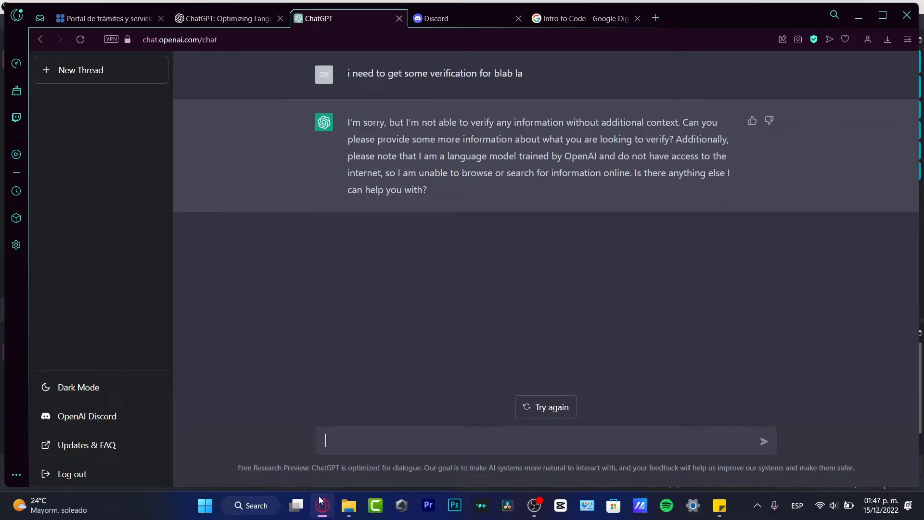
mouse_move(322, 505)
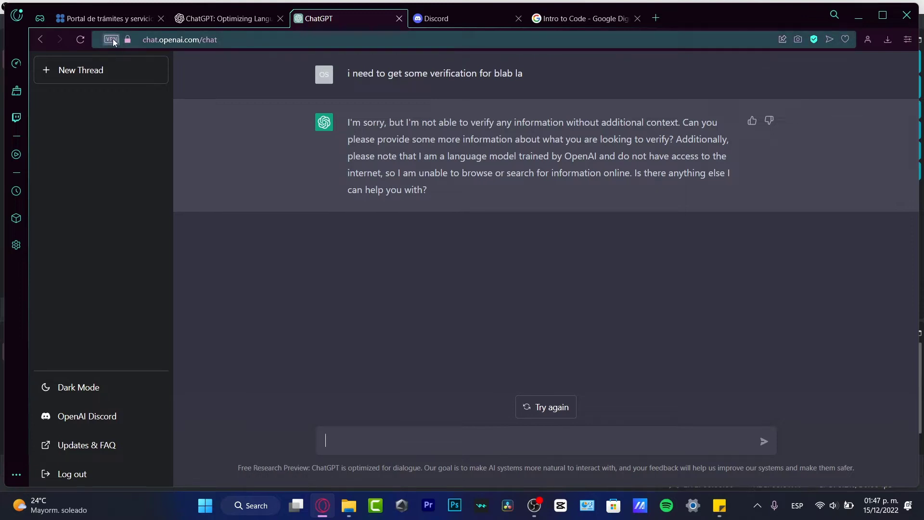
click(111, 39)
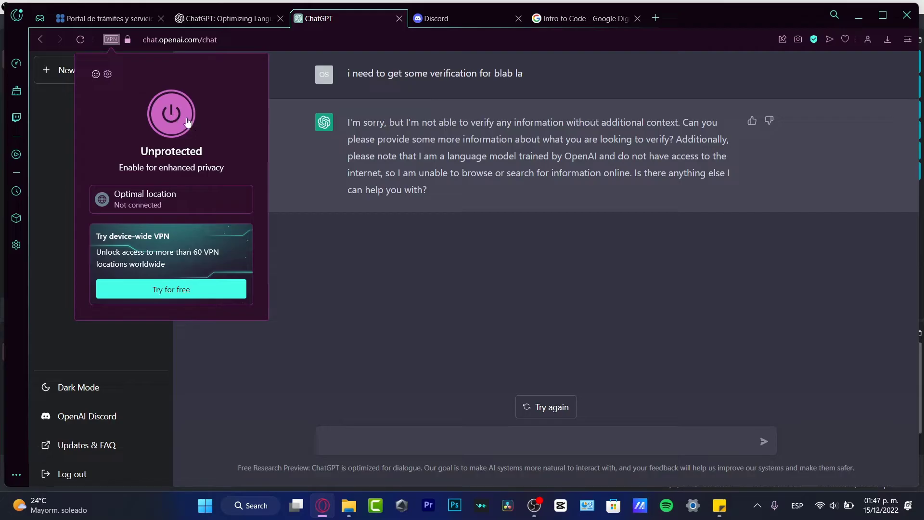
click(170, 112)
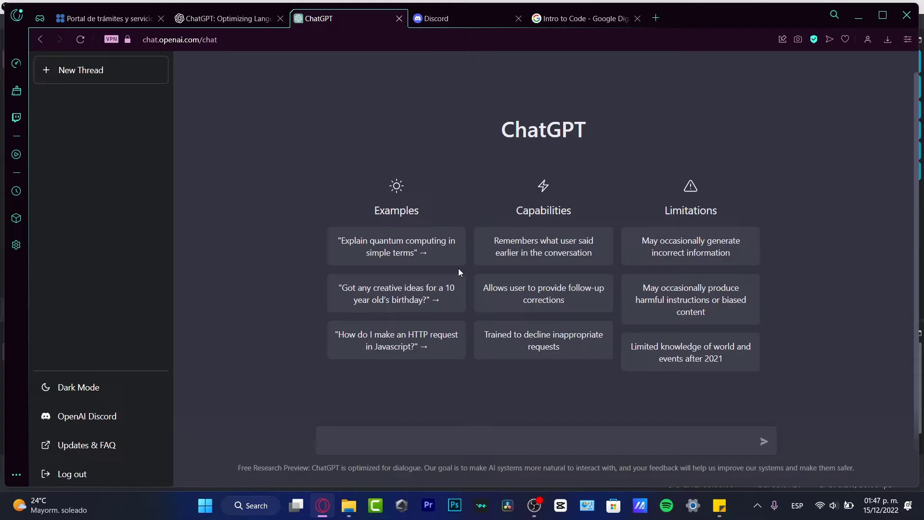
mouse_move(591, 159)
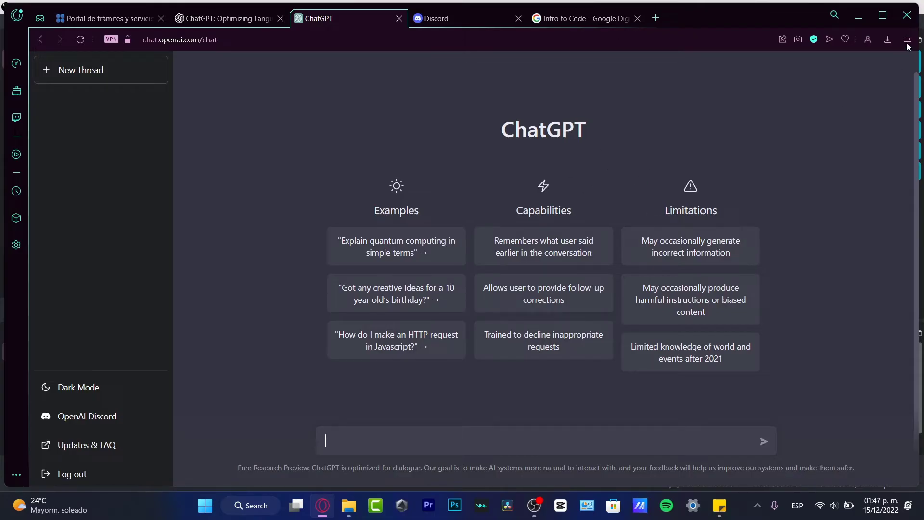
- Go from the Easy setup panel to the full browser settings page
click(907, 39)
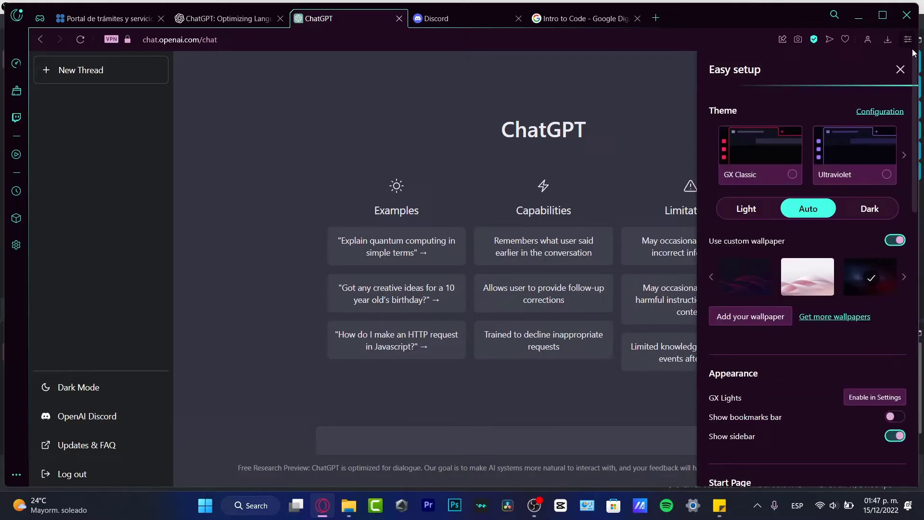
scroll(down, 3)
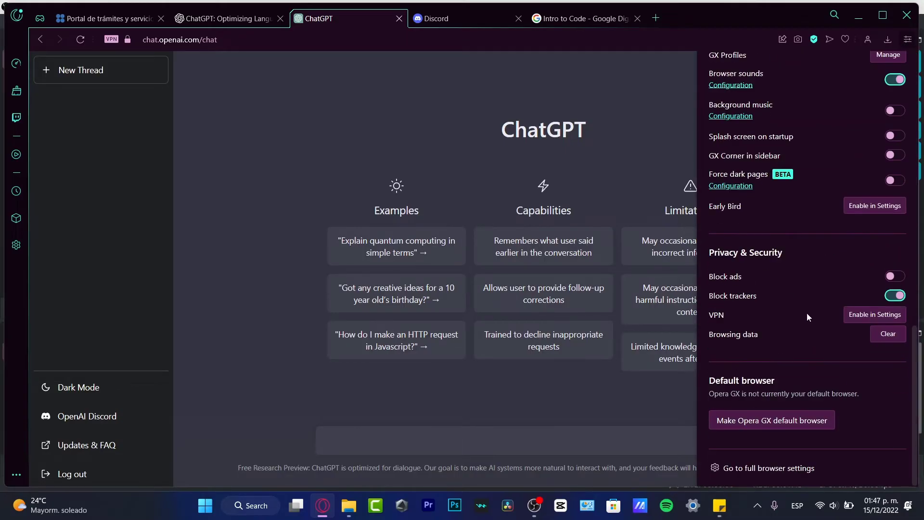
mouse_move(806, 375)
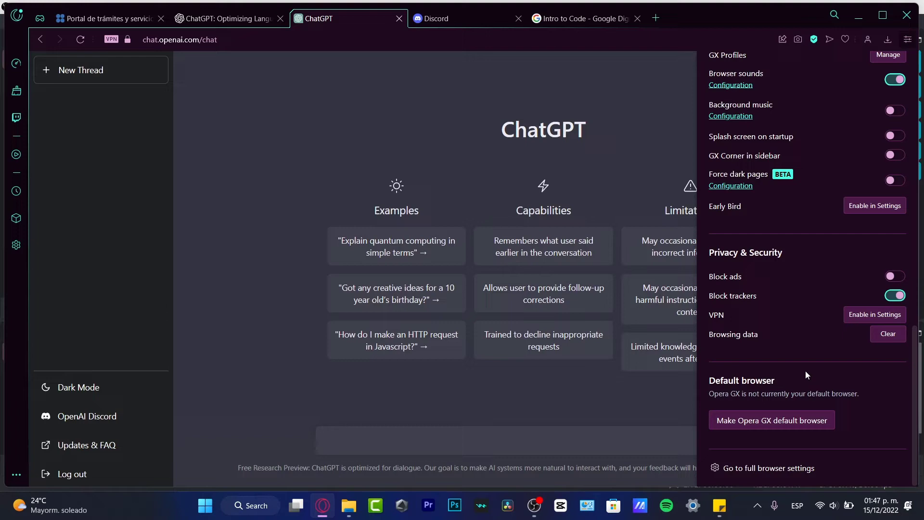
click(768, 467)
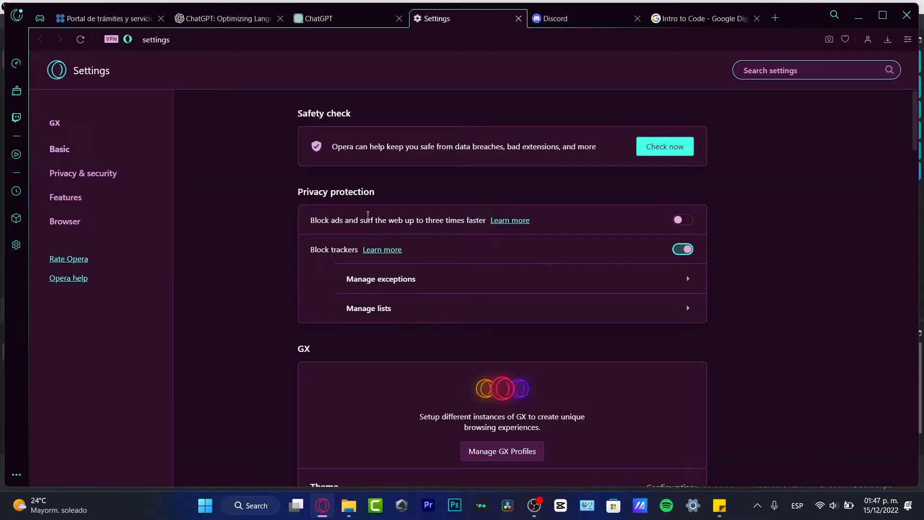
- View Privacy and security settings, then return to the ChatGPT tab
click(83, 172)
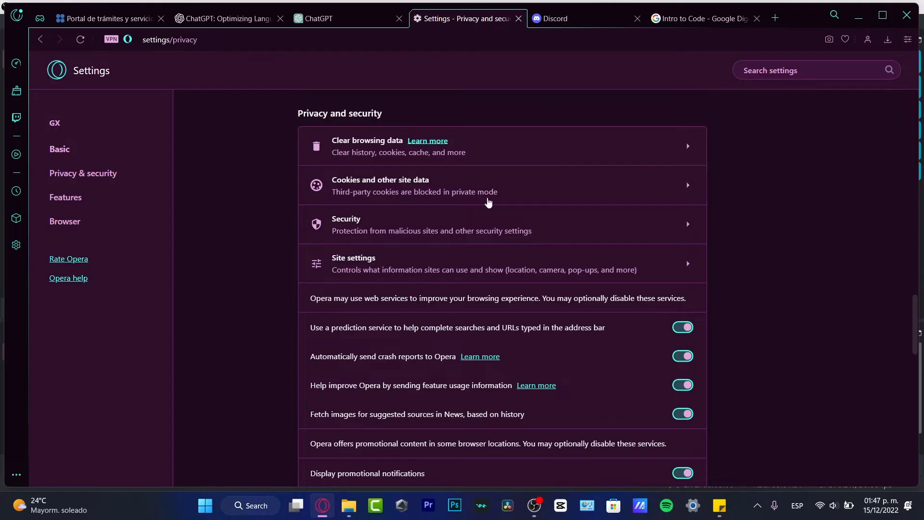
mouse_move(351, 149)
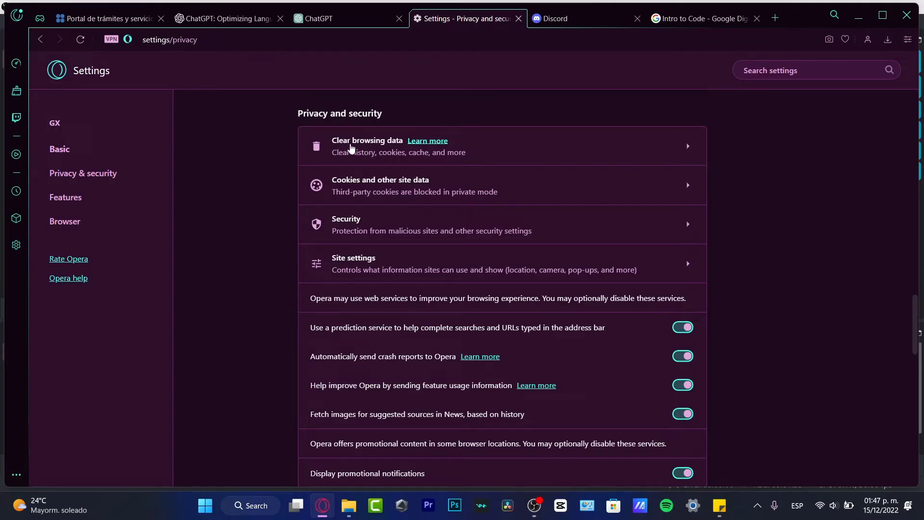
mouse_move(383, 152)
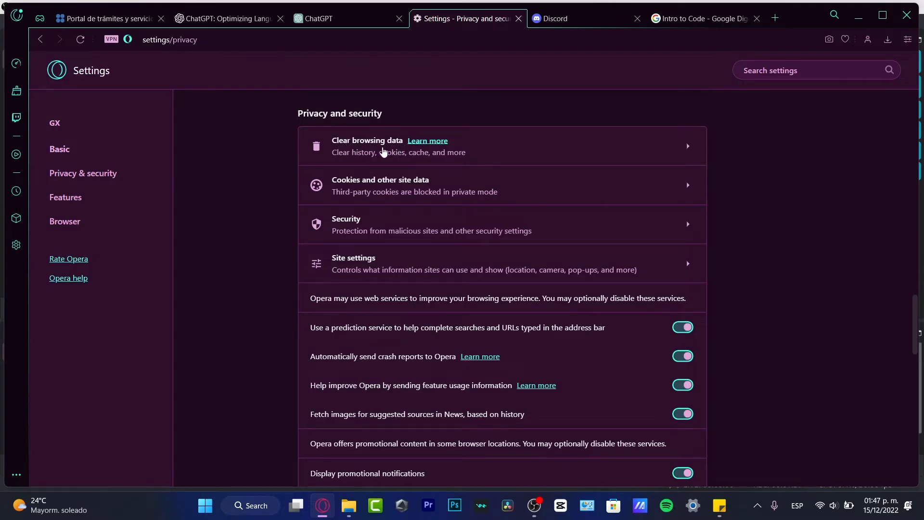
mouse_move(510, 187)
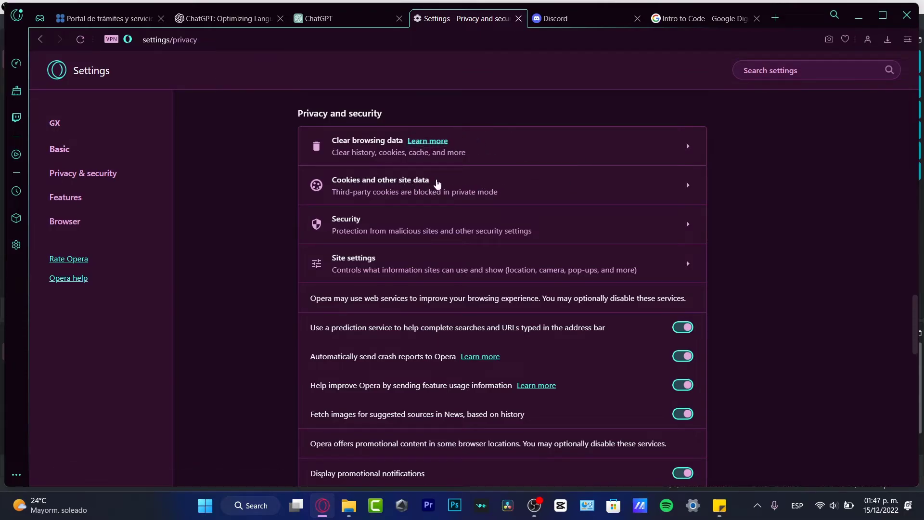
mouse_move(491, 347)
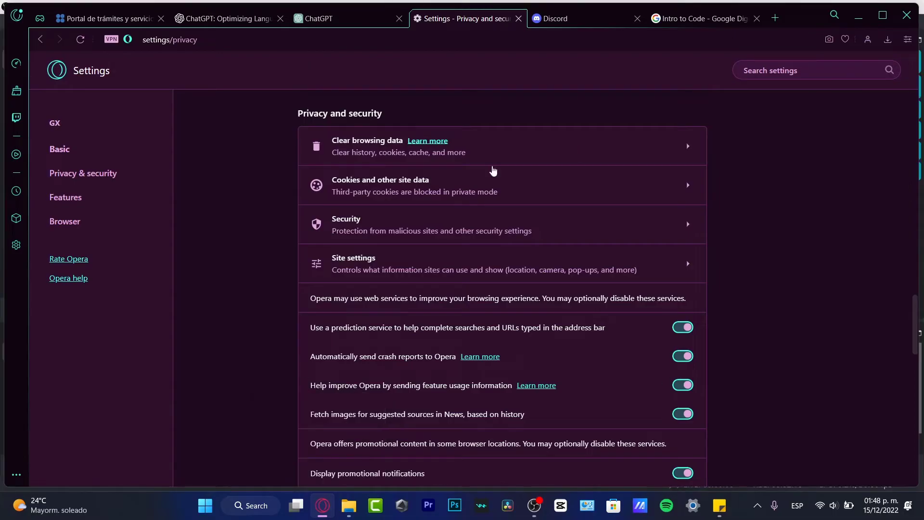
mouse_move(329, 233)
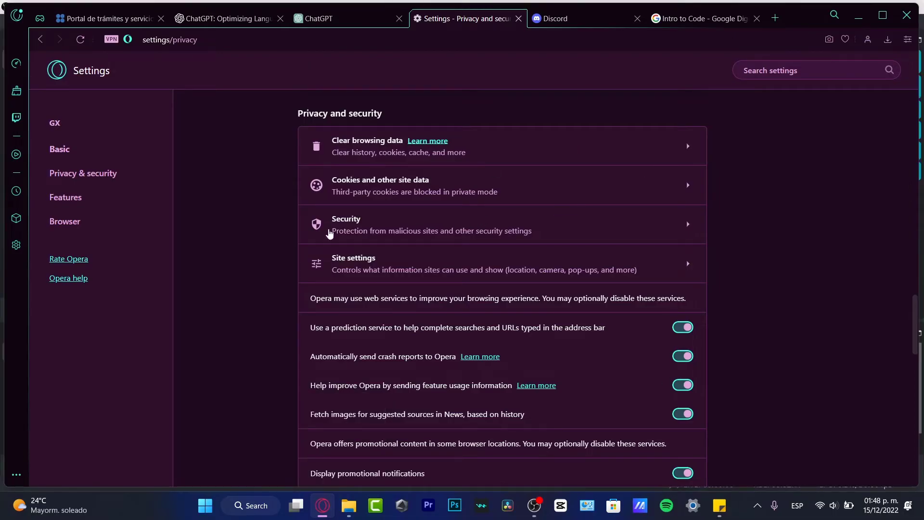
mouse_move(695, 100)
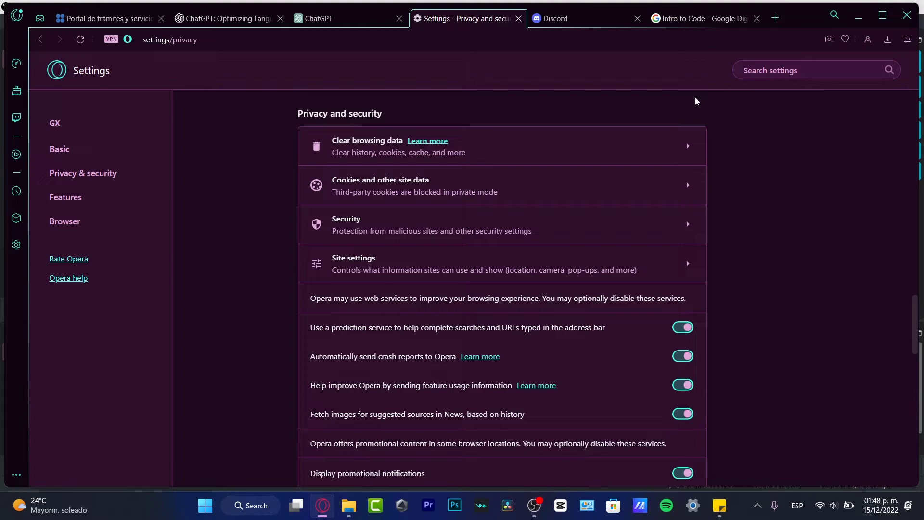
click(324, 18)
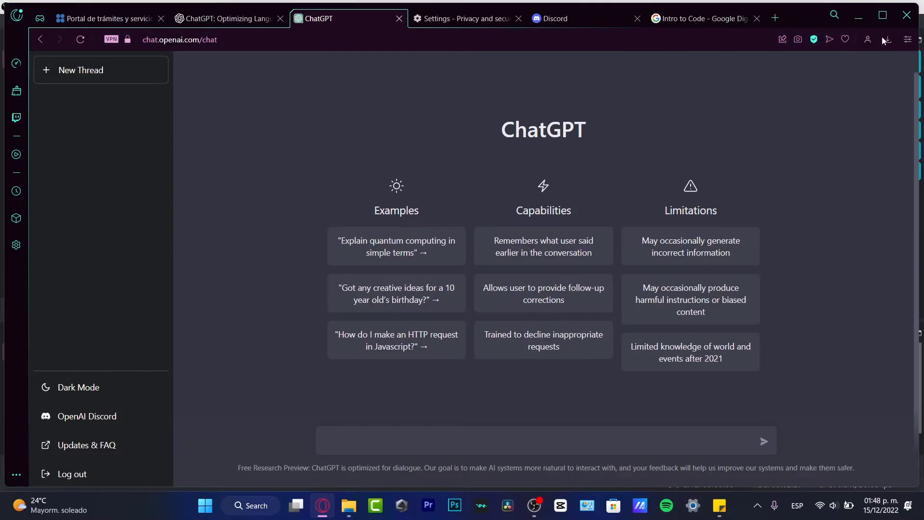
- Scroll through the Easy Setup panel options
click(908, 39)
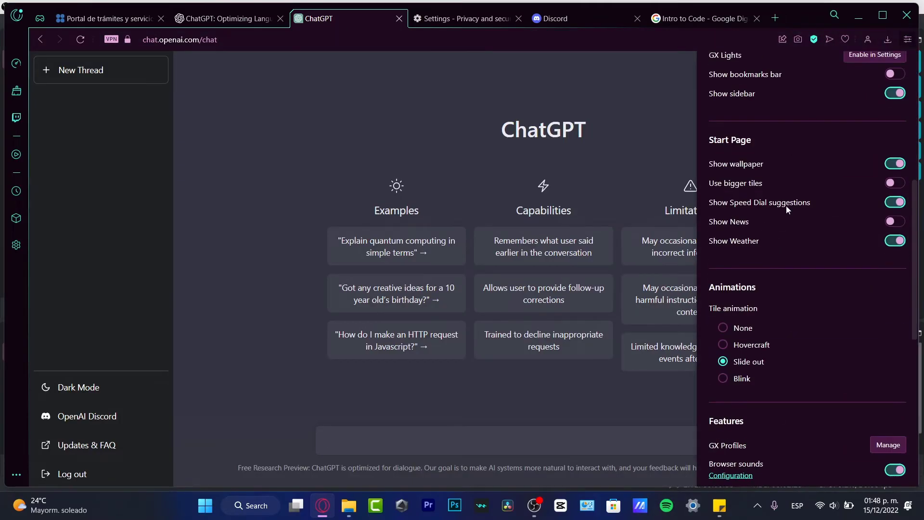
scroll(down, 3)
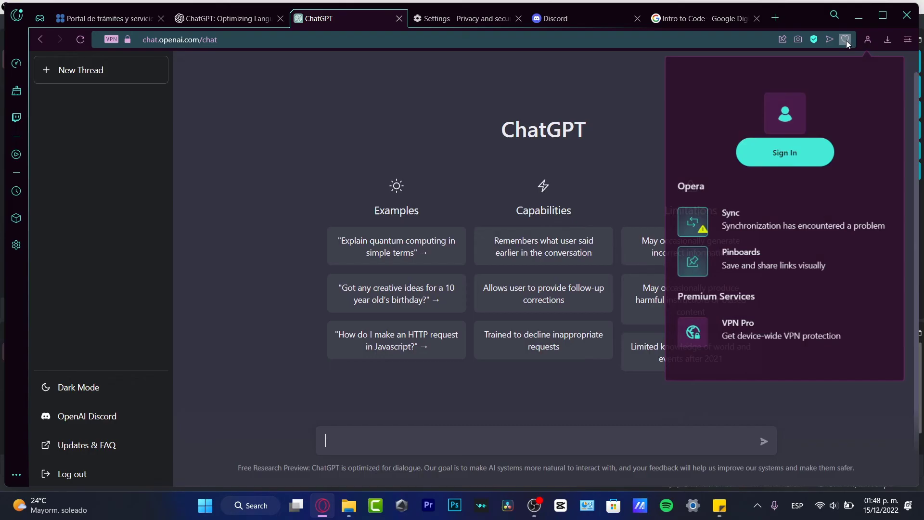
- Remove the ChatGPT bookmark and launch Google Chrome from Windows Search
click(844, 39)
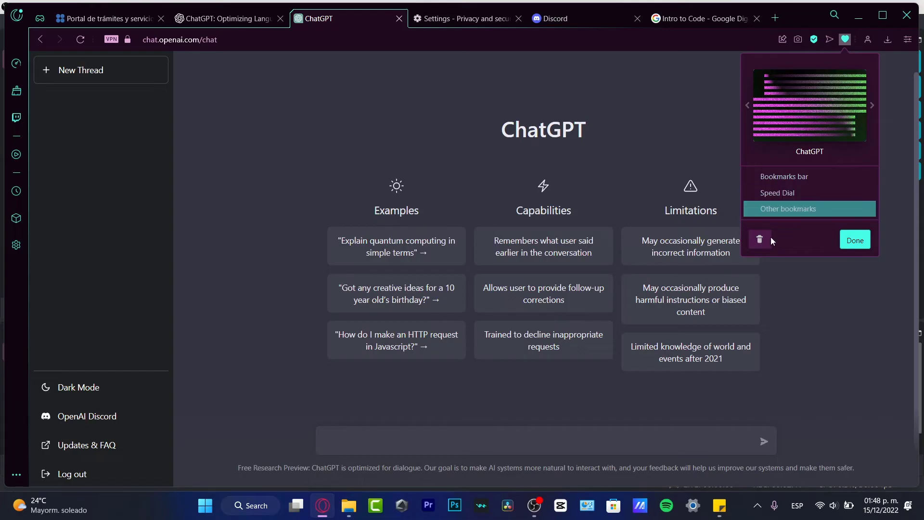
mouse_move(622, 192)
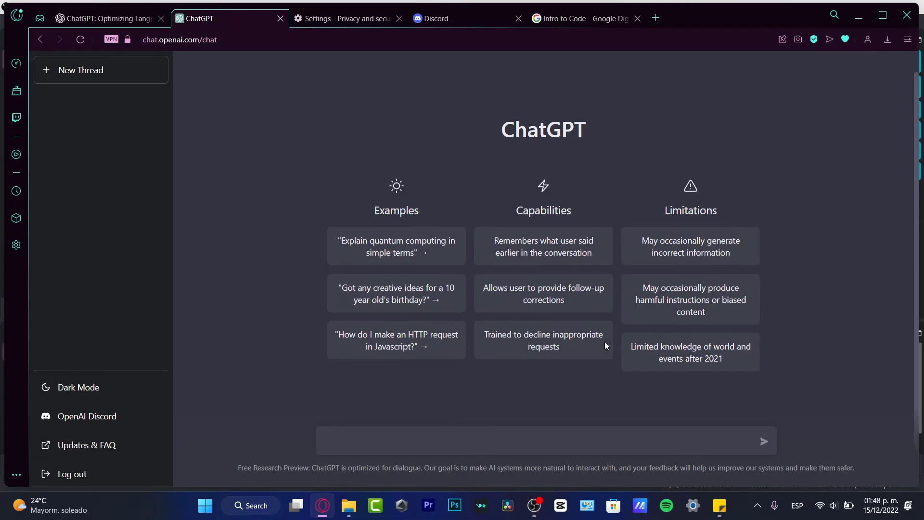
mouse_move(596, 181)
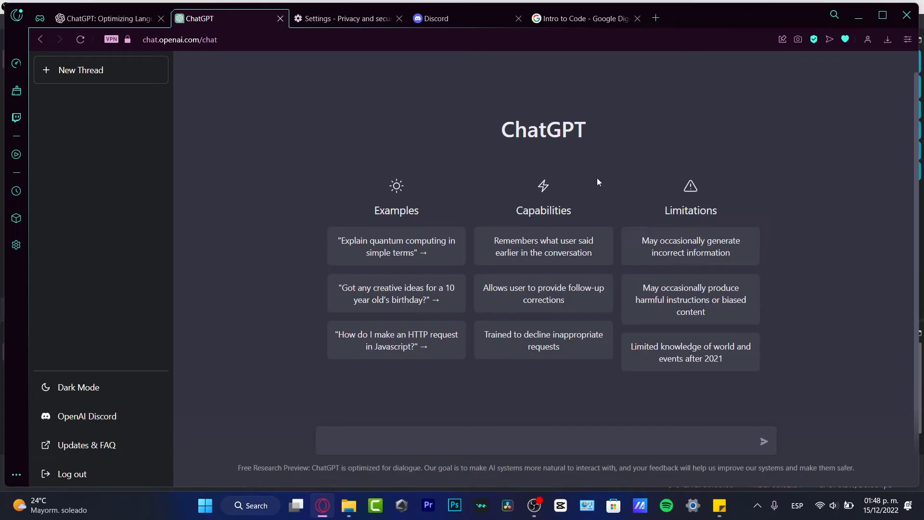
mouse_move(635, 189)
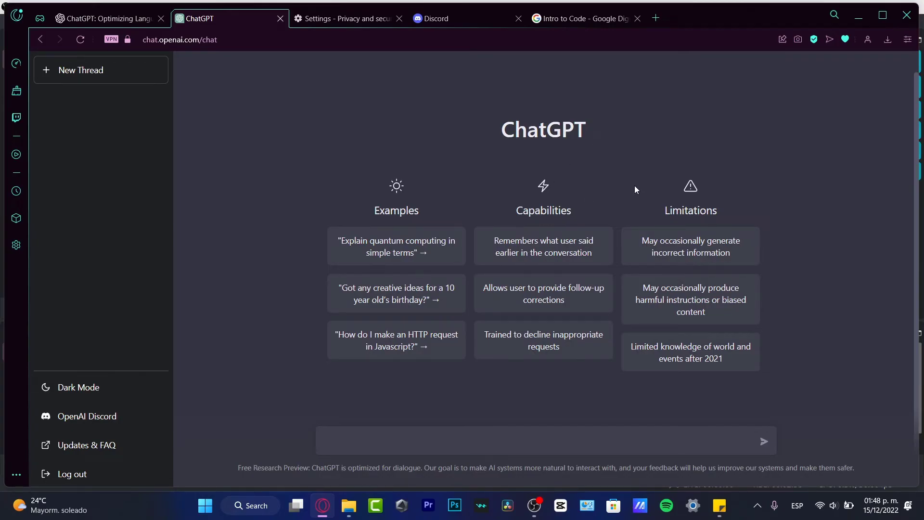
mouse_move(412, 378)
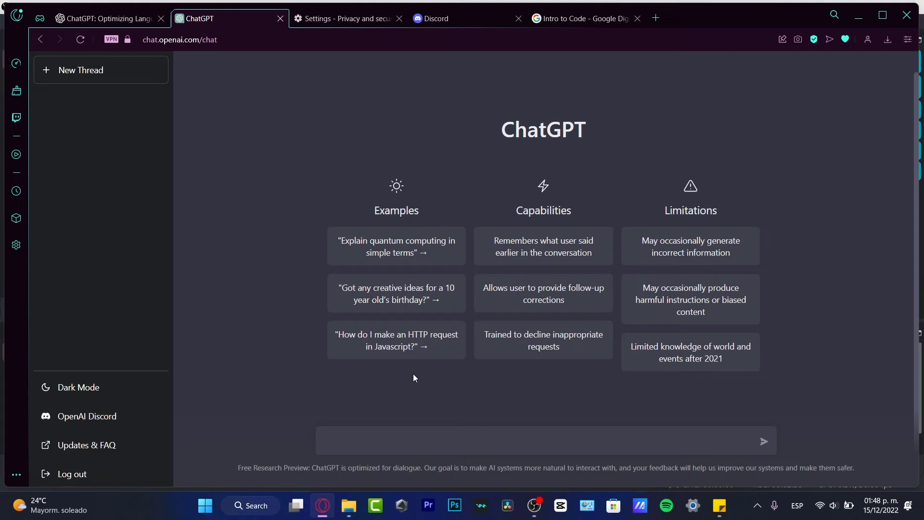
mouse_move(322, 505)
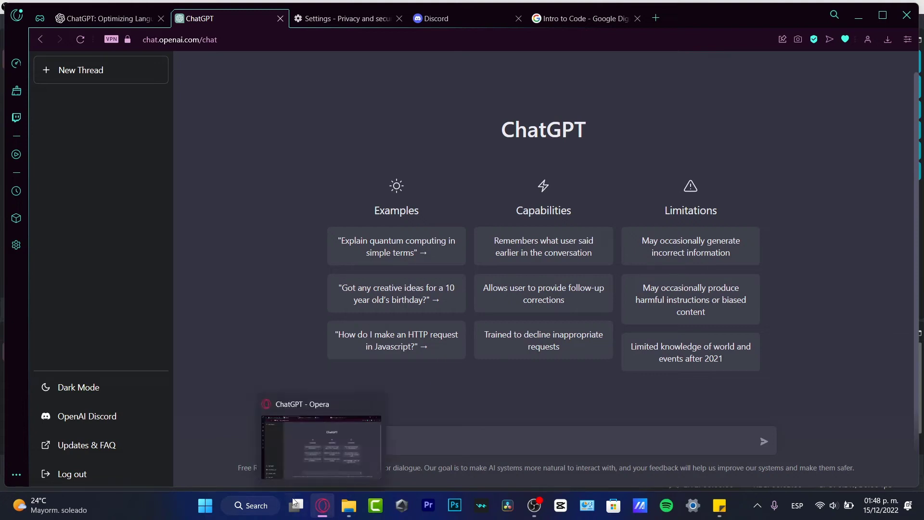
mouse_move(428, 152)
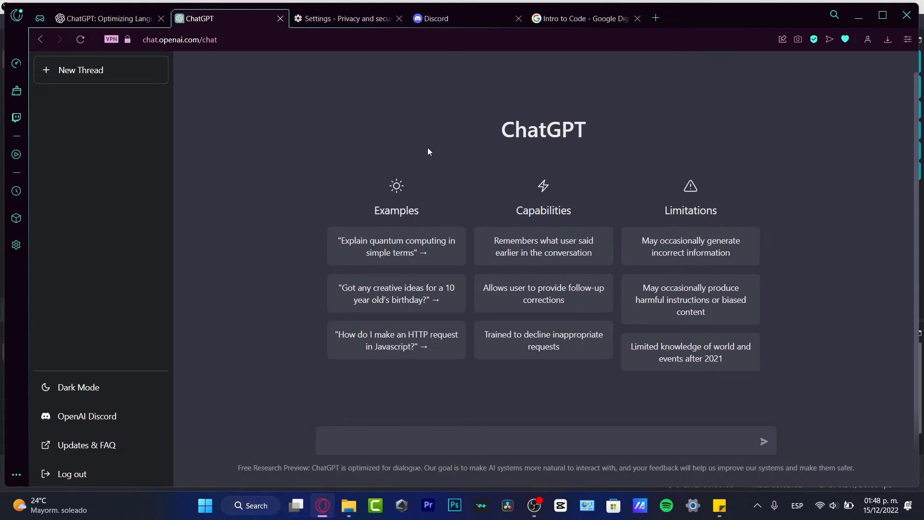
mouse_move(304, 173)
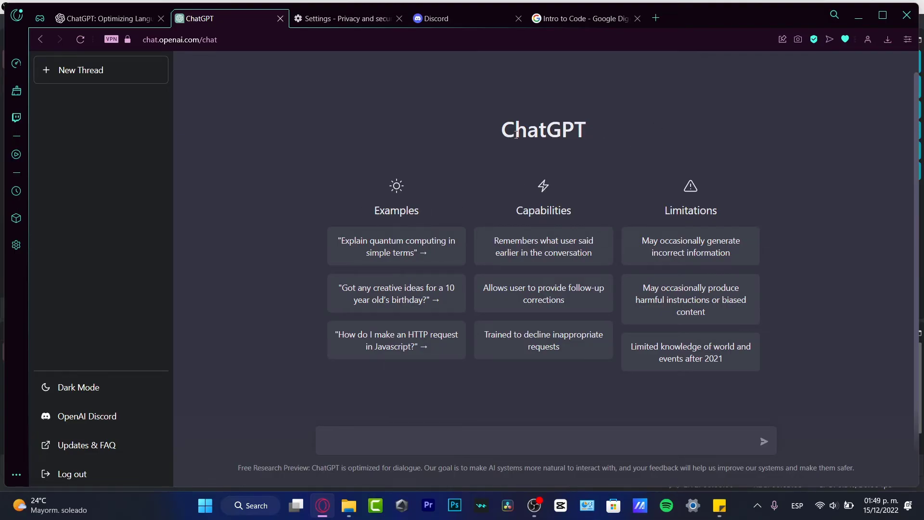
click(250, 504)
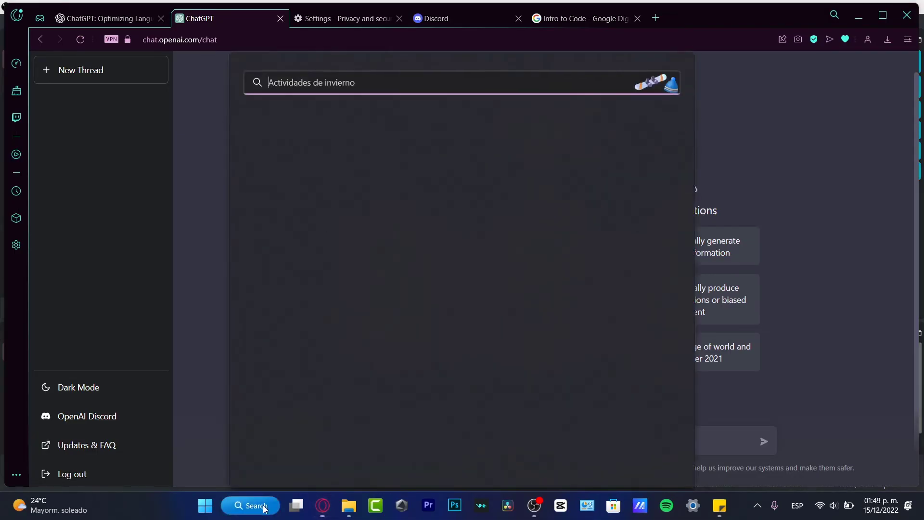
click(250, 504)
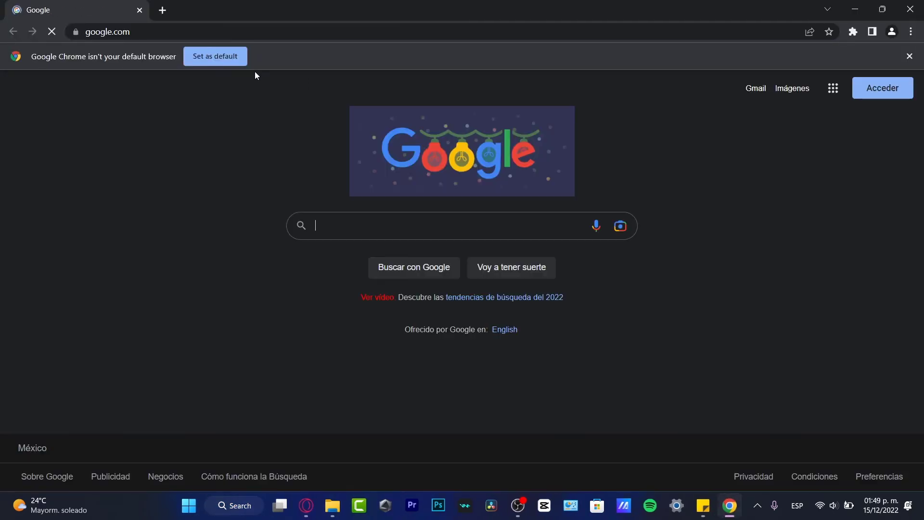
- Dismiss Chrome's default-browser bar, search 'chat gpt', and open OpenAI's ChatGPT blog post
click(908, 55)
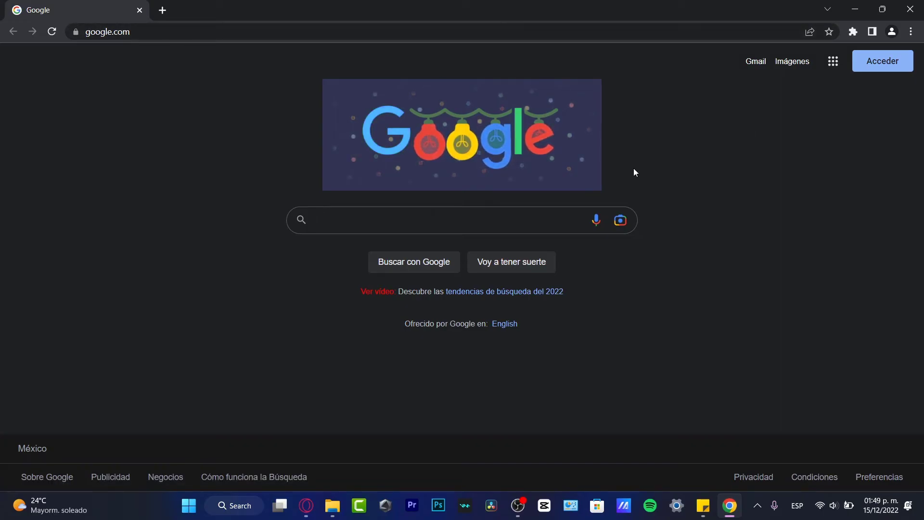
mouse_move(574, 185)
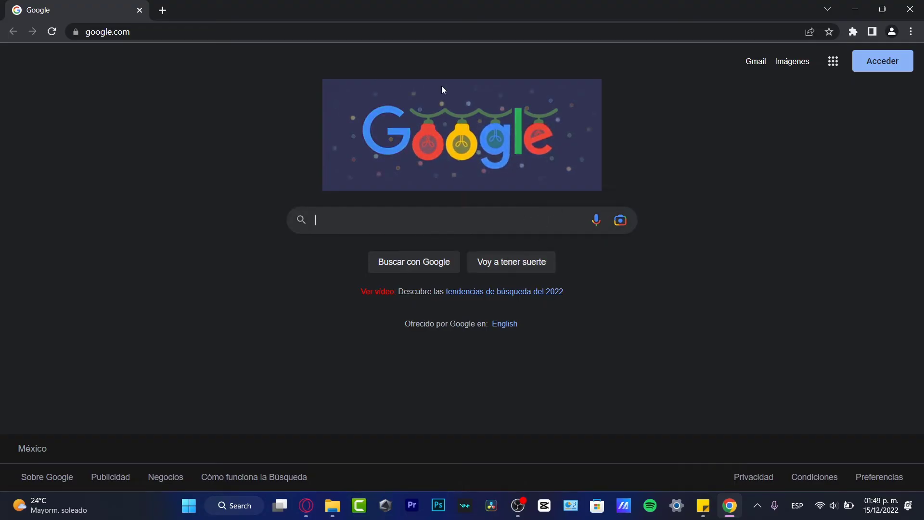
text(chat gpt)
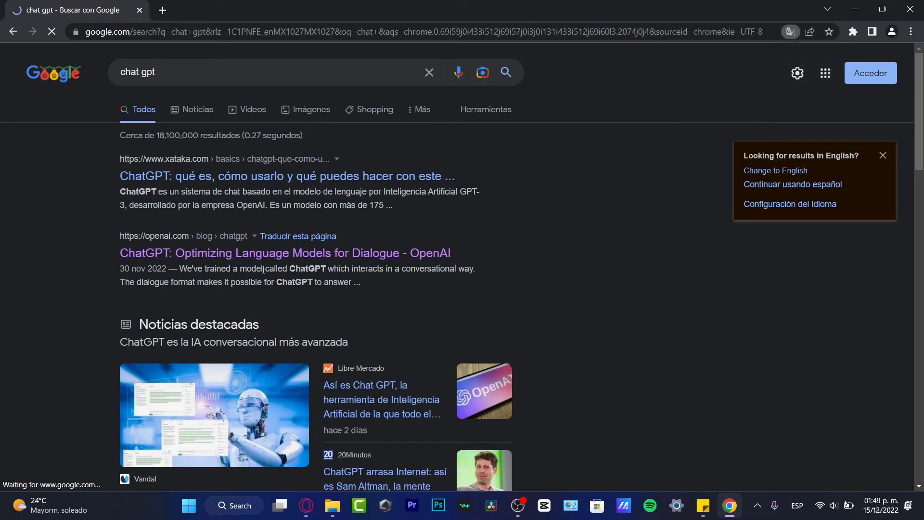
click(286, 253)
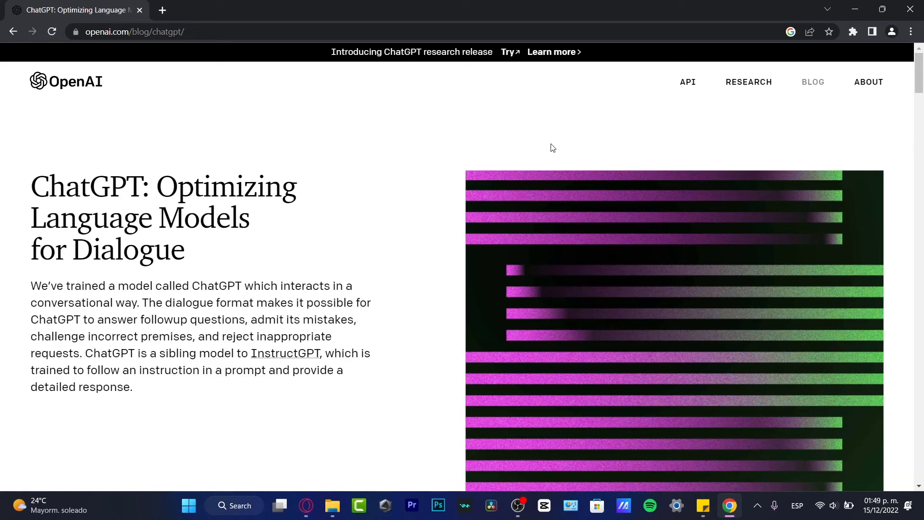
mouse_move(140, 10)
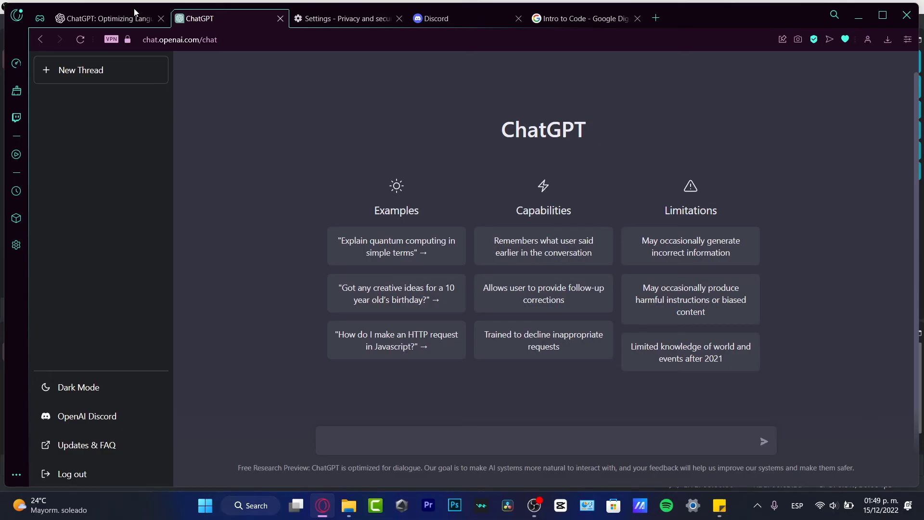
- Open the OpenAI Discord server invite page in Opera GX
click(438, 18)
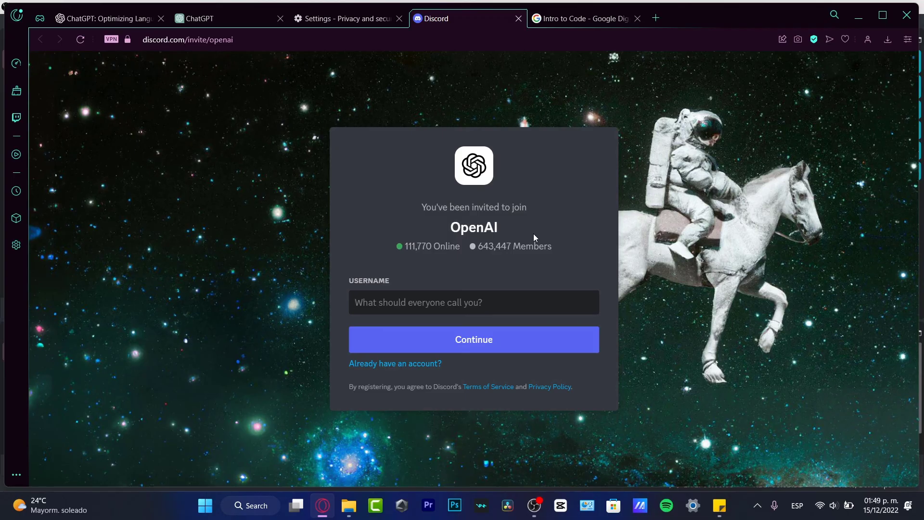
click(473, 303)
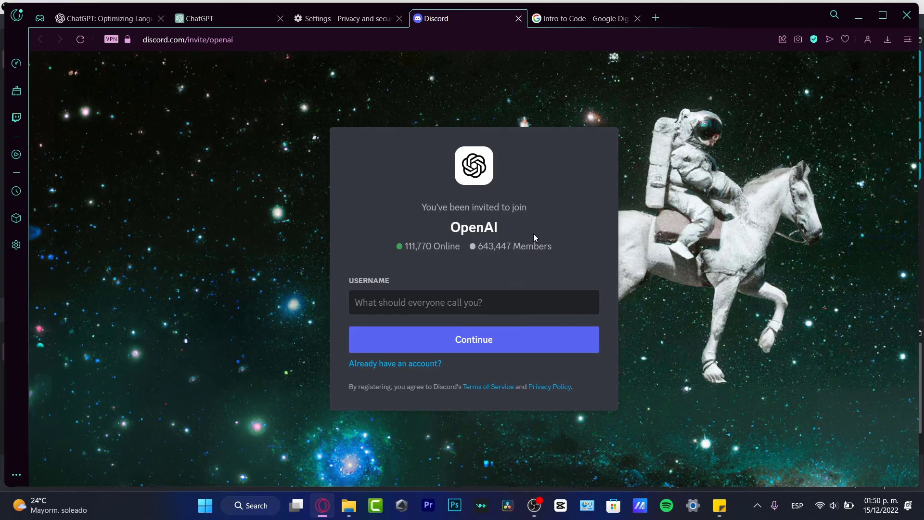
click(473, 303)
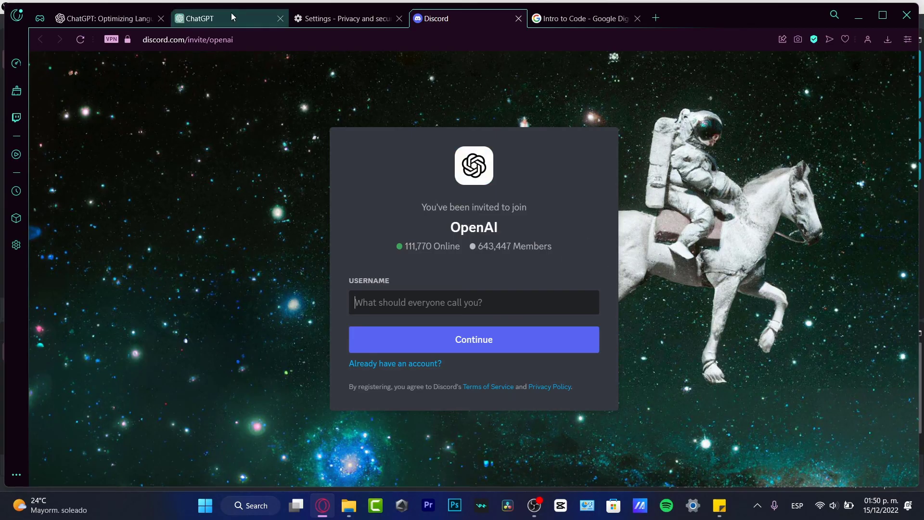
click(224, 18)
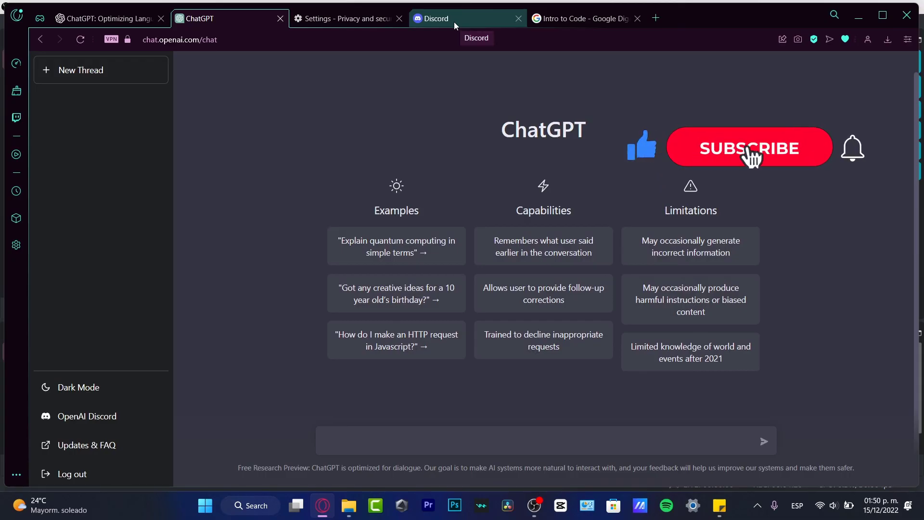
click(749, 147)
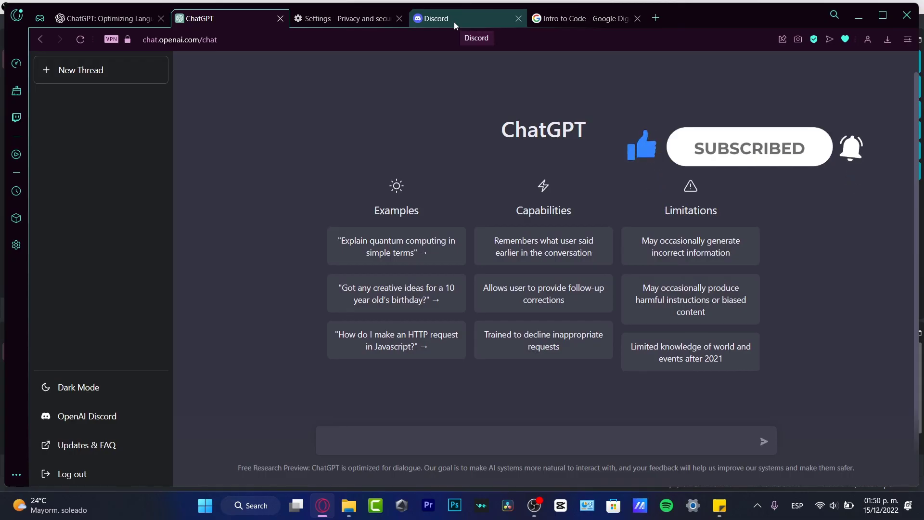
click(450, 18)
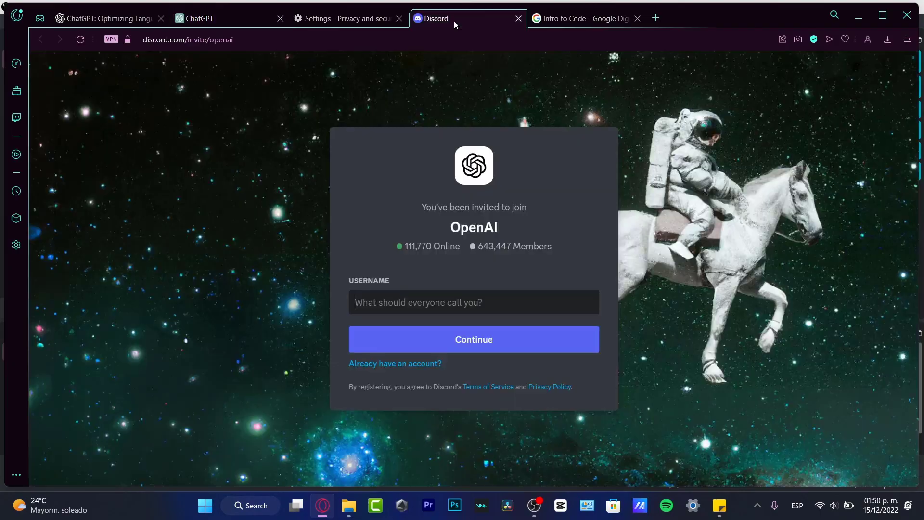